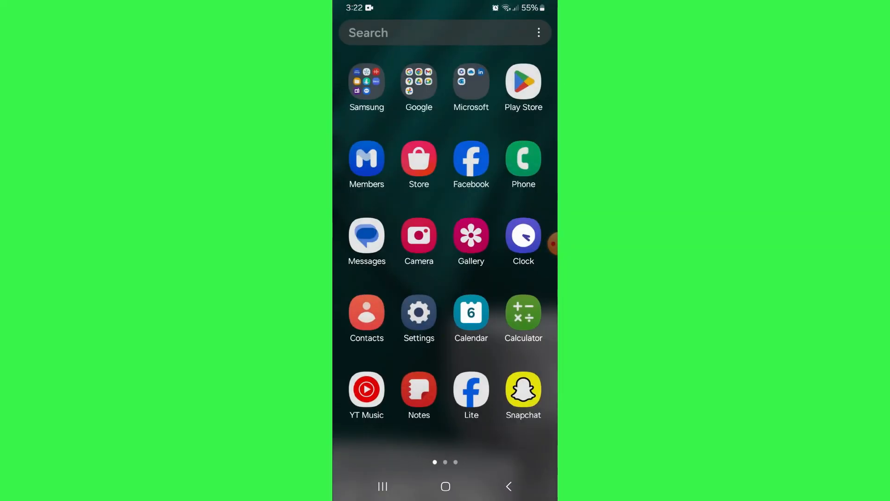
- Swipe to the third home-screen page where the GPay icon sits
{"action": "scroll", "scroll_direction": "left", "scroll_amount": 3}
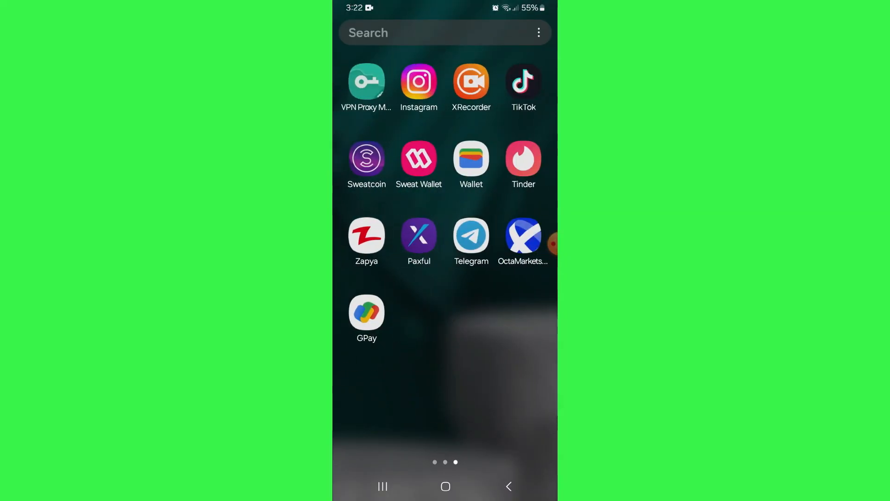
- Launch Google Pay from its home-screen icon
{"action": "left_click", "coordinate": [366, 312]}
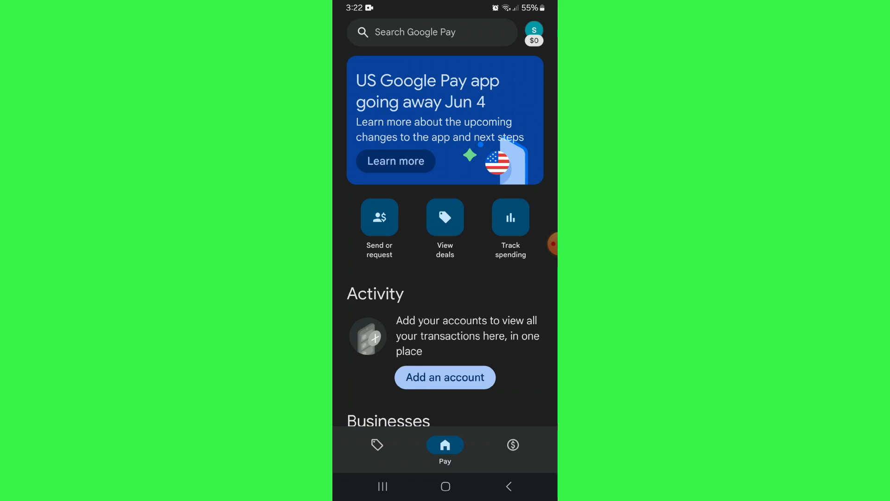
- Go to the account profile page via the top-right avatar
{"action": "left_click", "coordinate": [532, 31]}
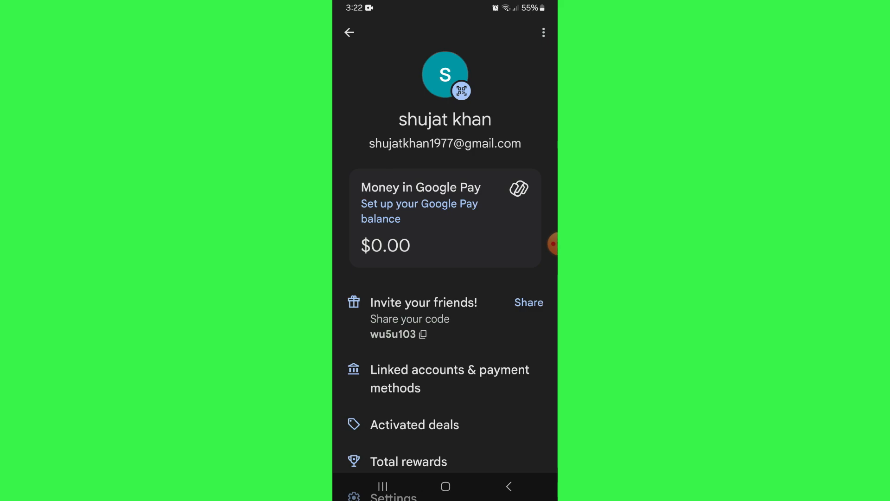
- View linked accounts and payment methods, then begin adding a new payment method
{"action": "left_click", "coordinate": [449, 378]}
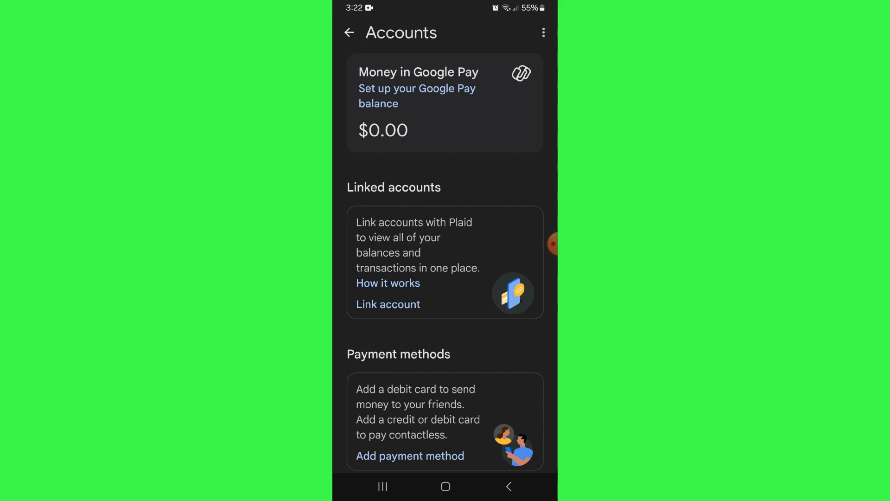
{"action": "left_click", "coordinate": [408, 456]}
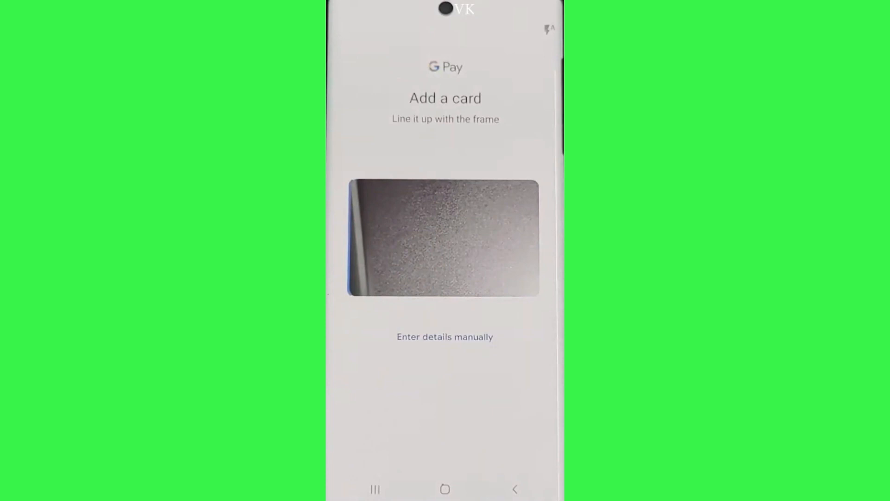
- Choose 'Enter details manually' to reach the card-number entry form
{"action": "left_click", "coordinate": [444, 336]}
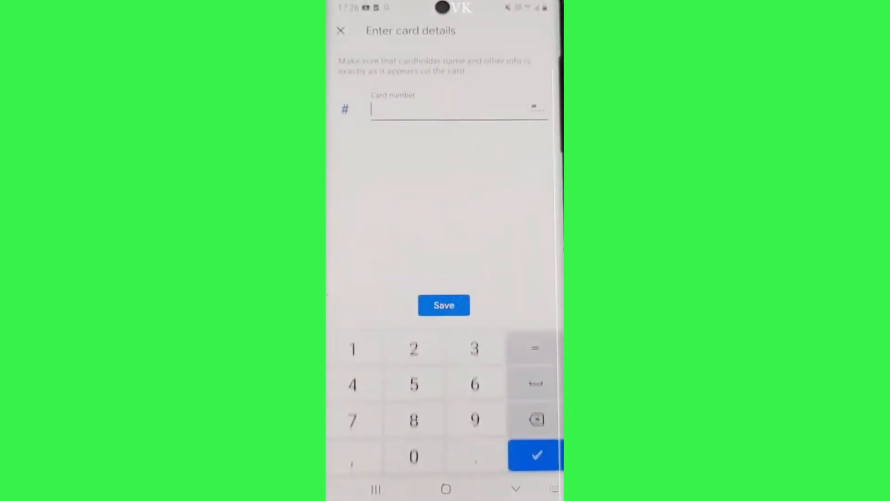